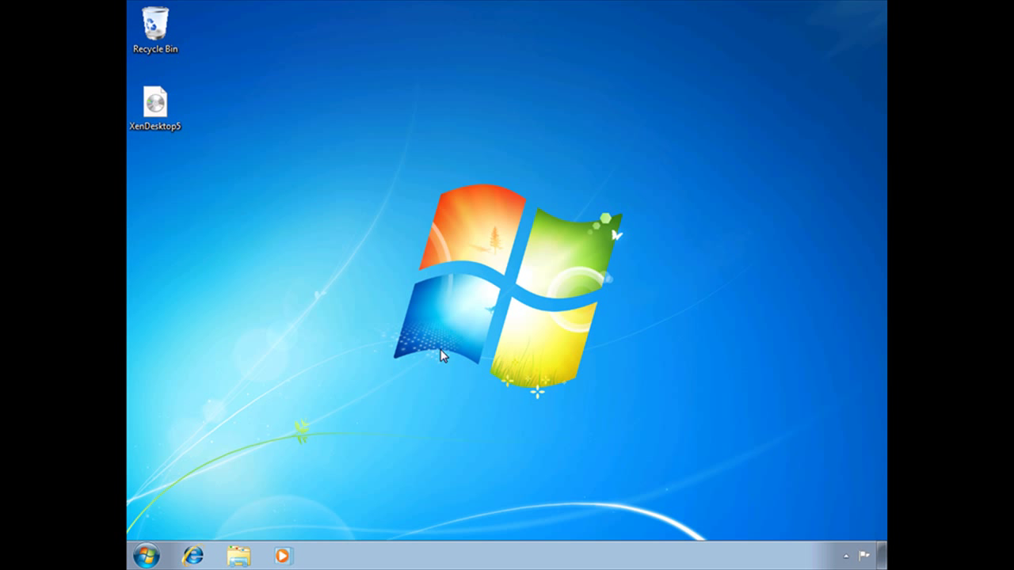
{"action": "mouse_move", "coordinate": [169, 162]}
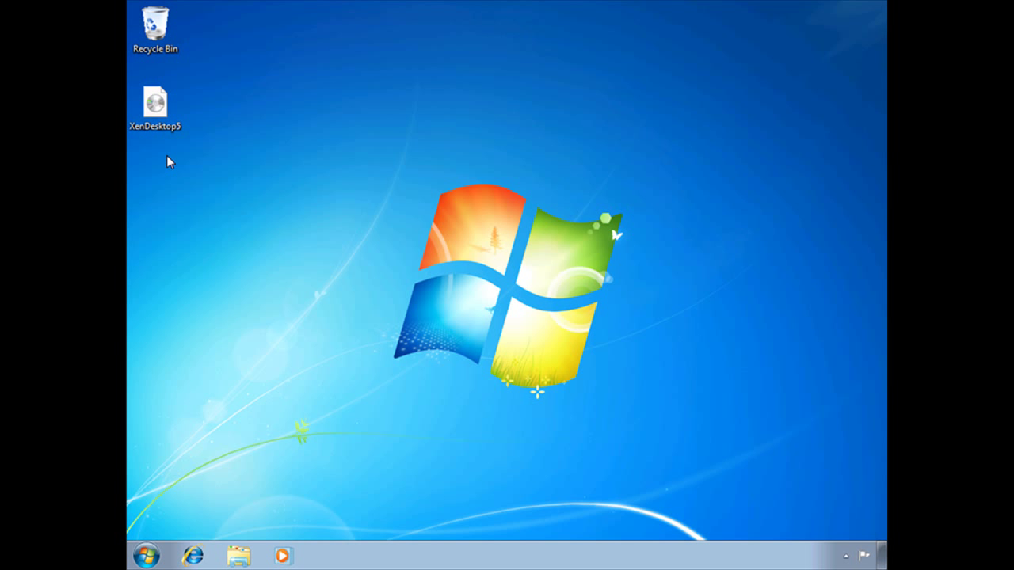
{"action": "mouse_move", "coordinate": [510, 359]}
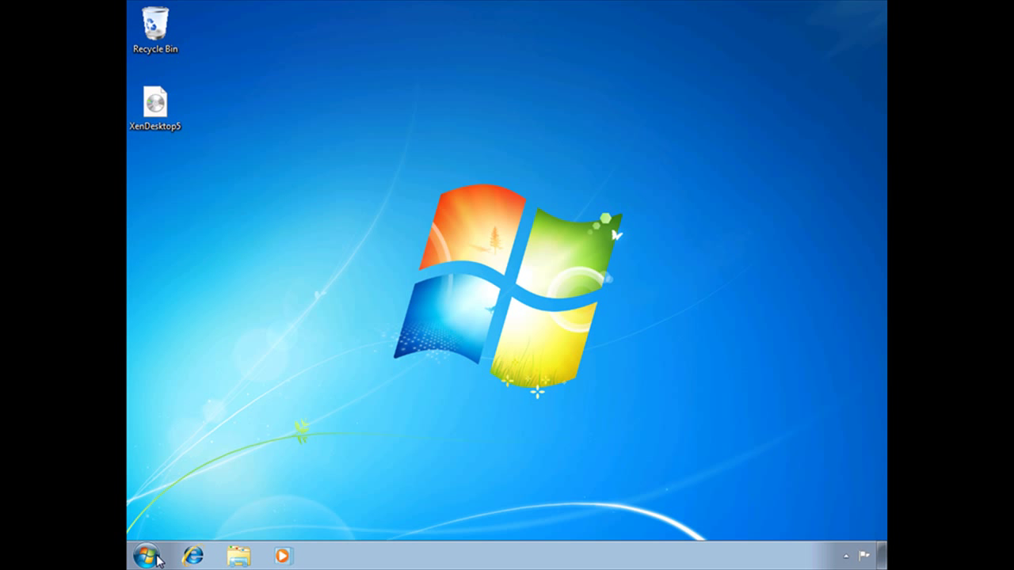
Open Computer from the Start menu to list the drives and XenDesktop DVD
{"action": "left_click", "coordinate": [146, 556]}
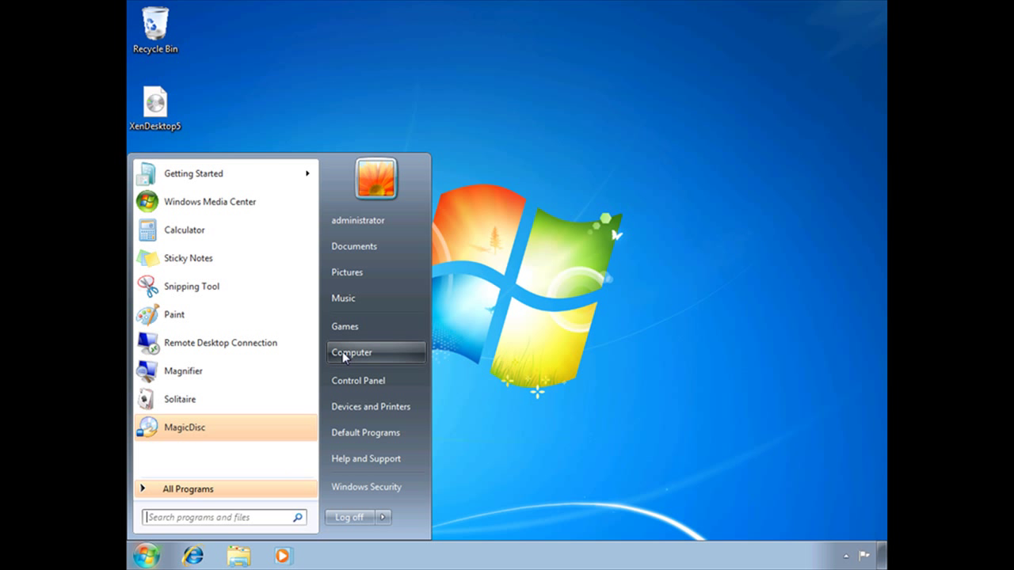
{"action": "left_click", "coordinate": [352, 353]}
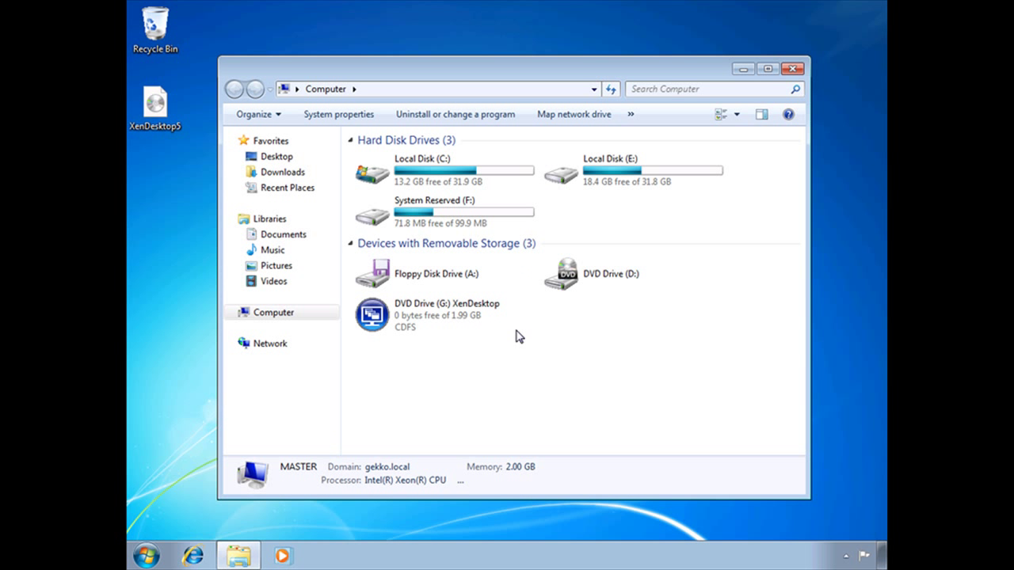
Launch the XenDesktop DVD installer and choose Virtual Desktop Agent with Advanced Install
{"action": "double_click", "coordinate": [372, 315]}
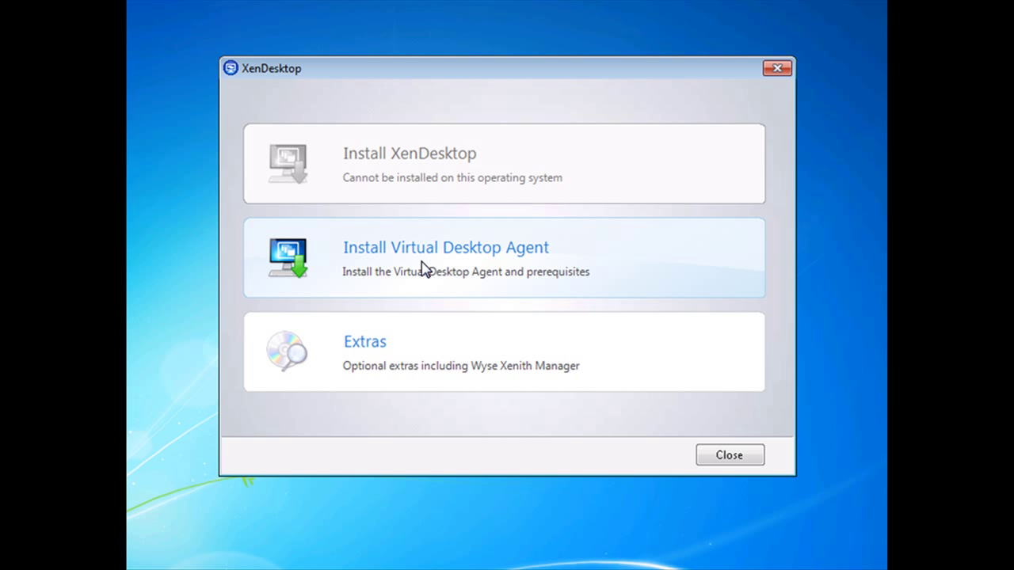
{"action": "left_click", "coordinate": [446, 258]}
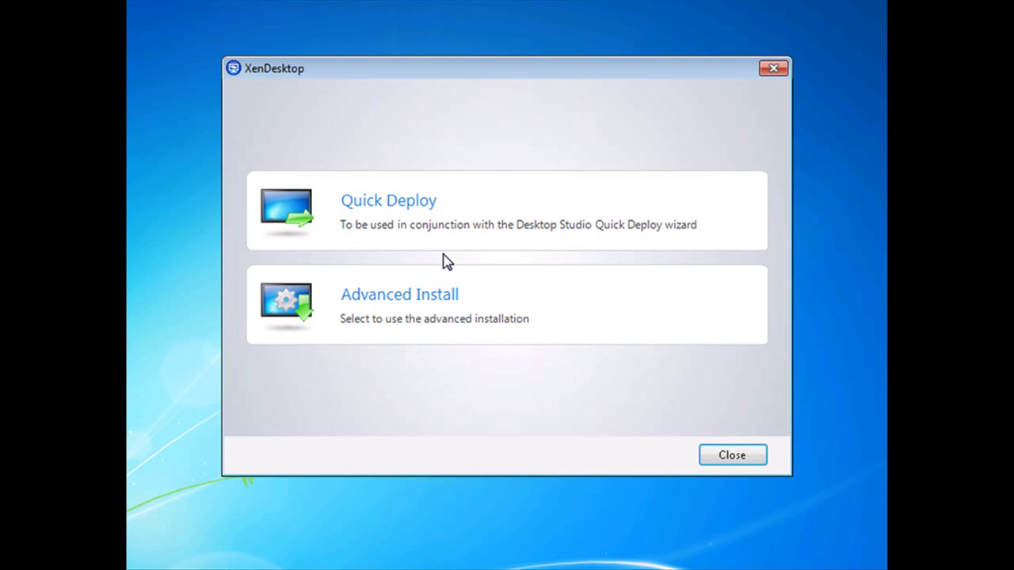
{"action": "mouse_move", "coordinate": [439, 249]}
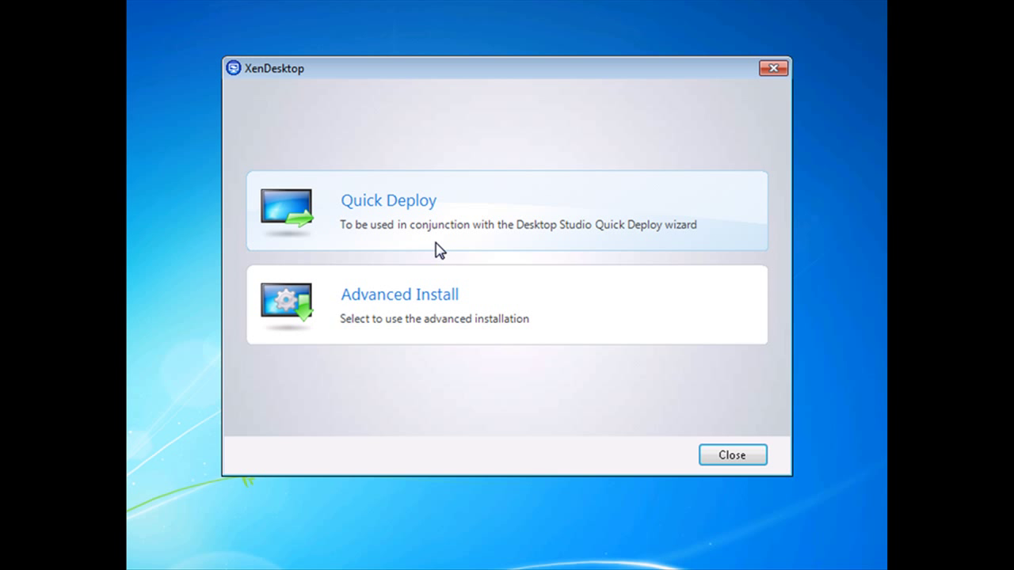
{"action": "mouse_move", "coordinate": [428, 216]}
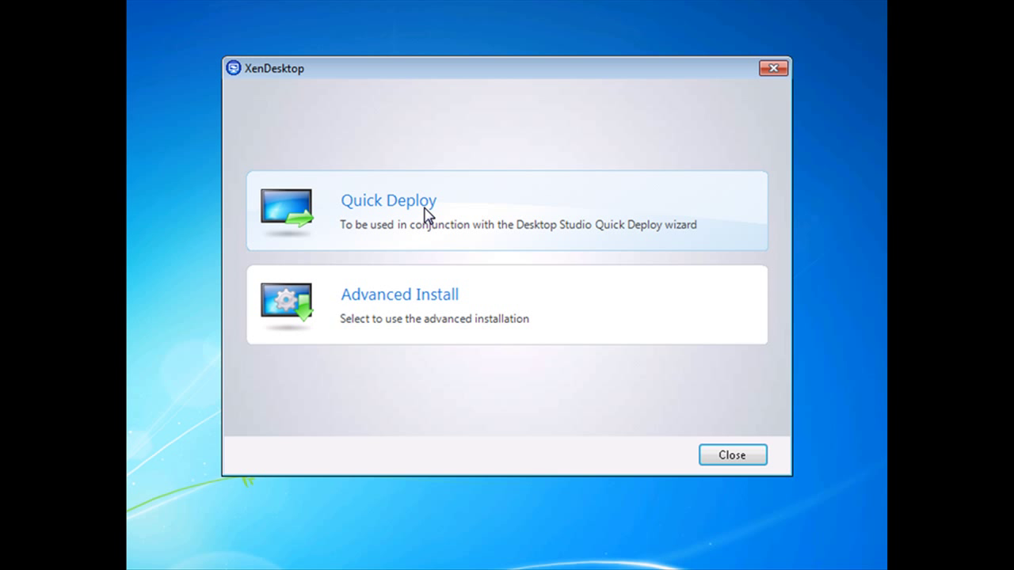
{"action": "mouse_move", "coordinate": [609, 239]}
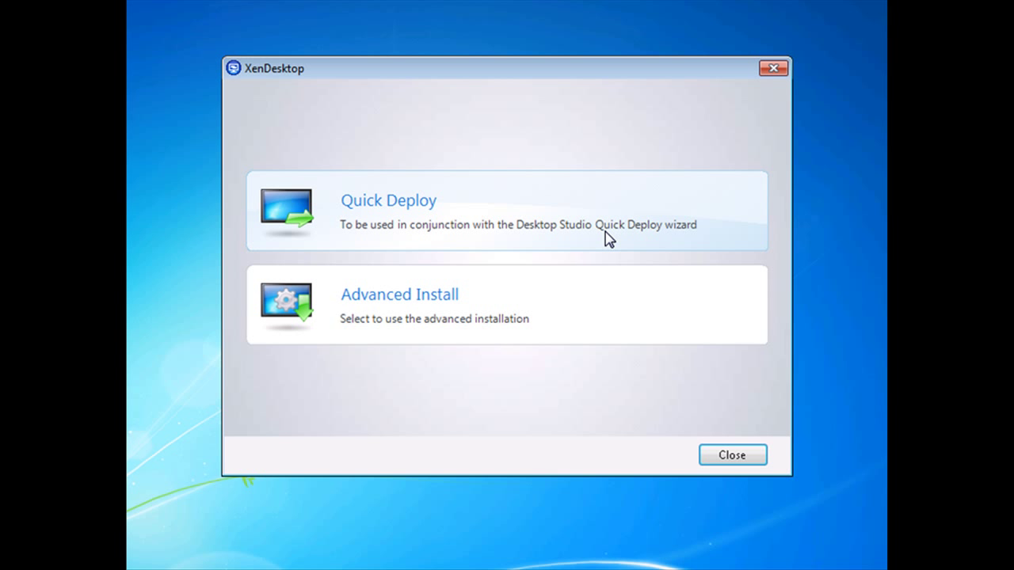
{"action": "mouse_move", "coordinate": [687, 244]}
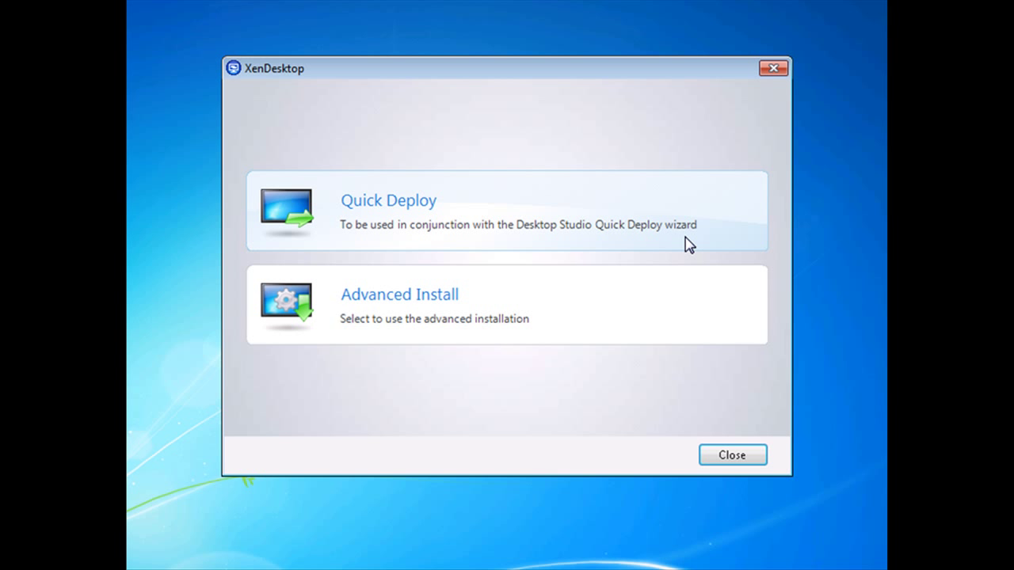
{"action": "mouse_move", "coordinate": [440, 324]}
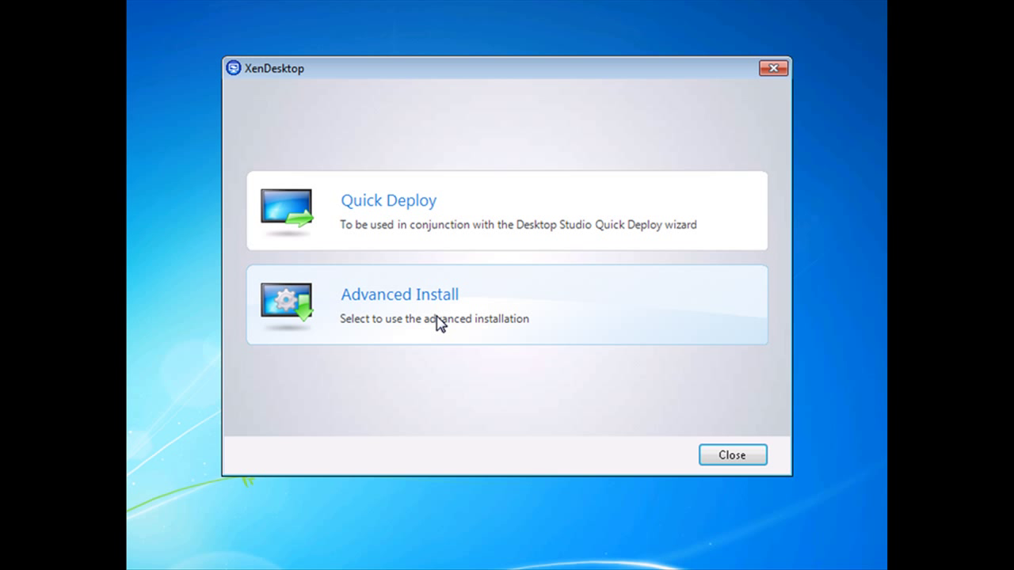
{"action": "left_click", "coordinate": [400, 305]}
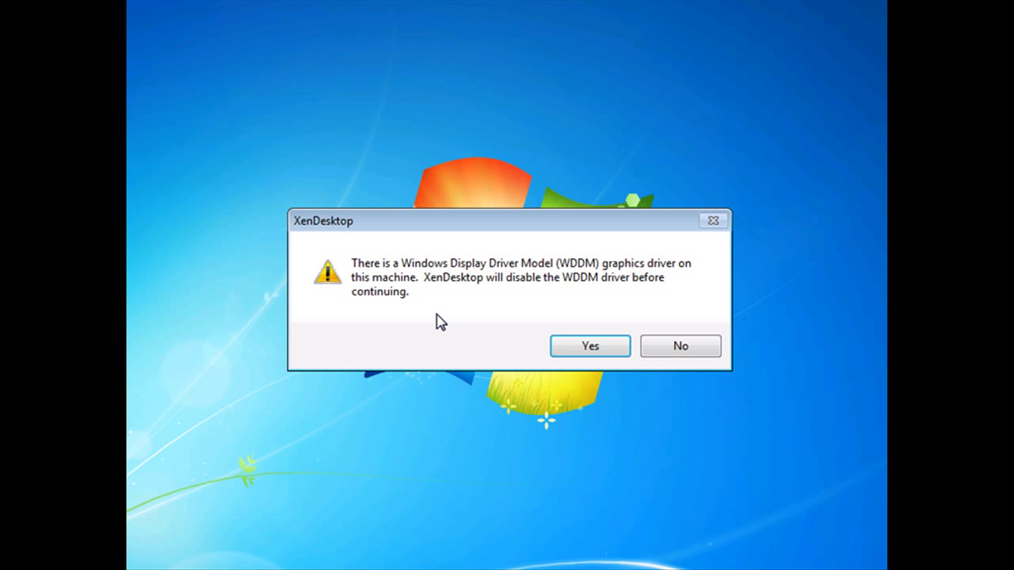
{"action": "mouse_move", "coordinate": [531, 349]}
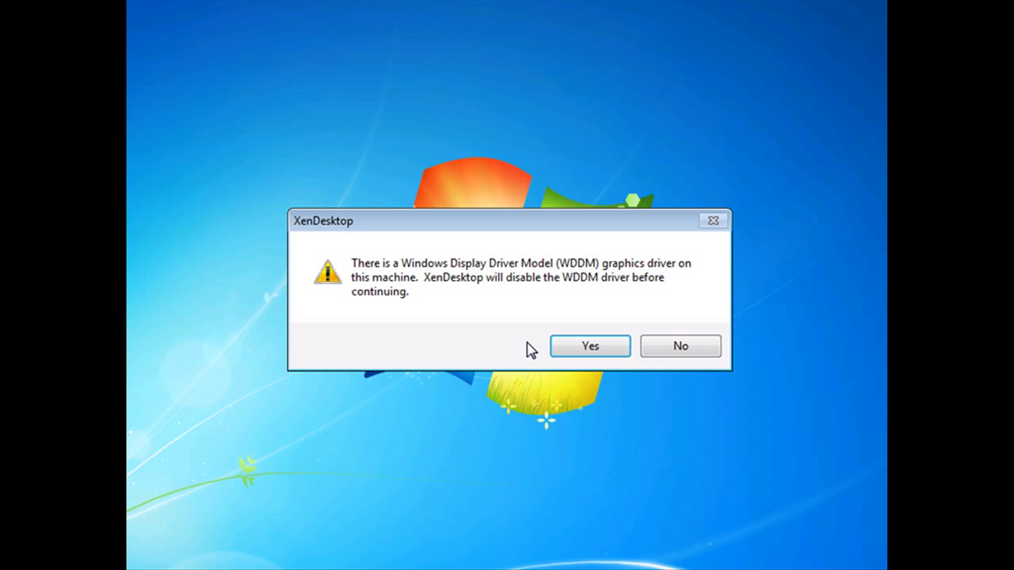
{"action": "left_click", "coordinate": [590, 347]}
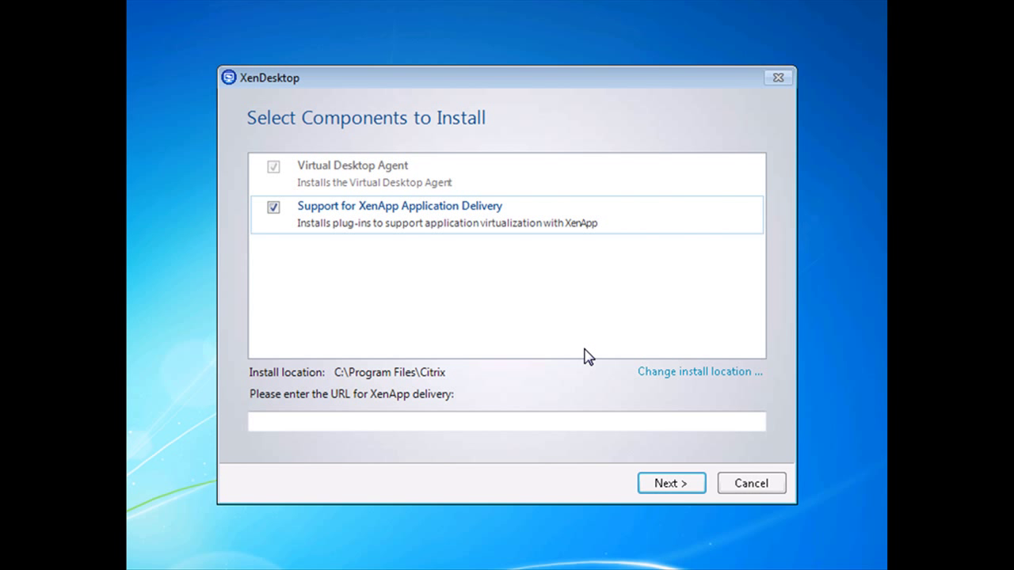
{"action": "mouse_move", "coordinate": [367, 461]}
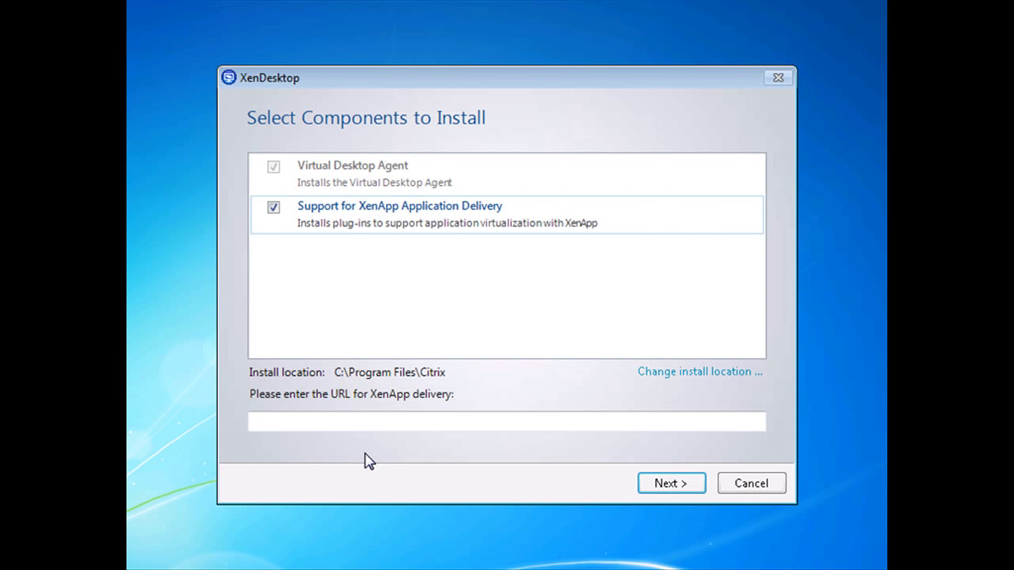
{"action": "mouse_move", "coordinate": [362, 460]}
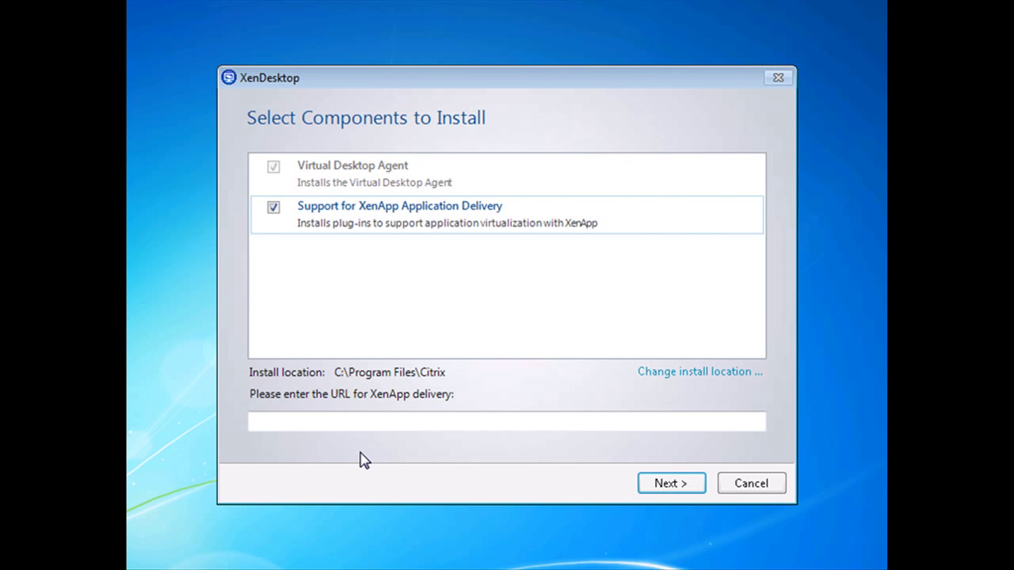
{"action": "left_click", "coordinate": [507, 421]}
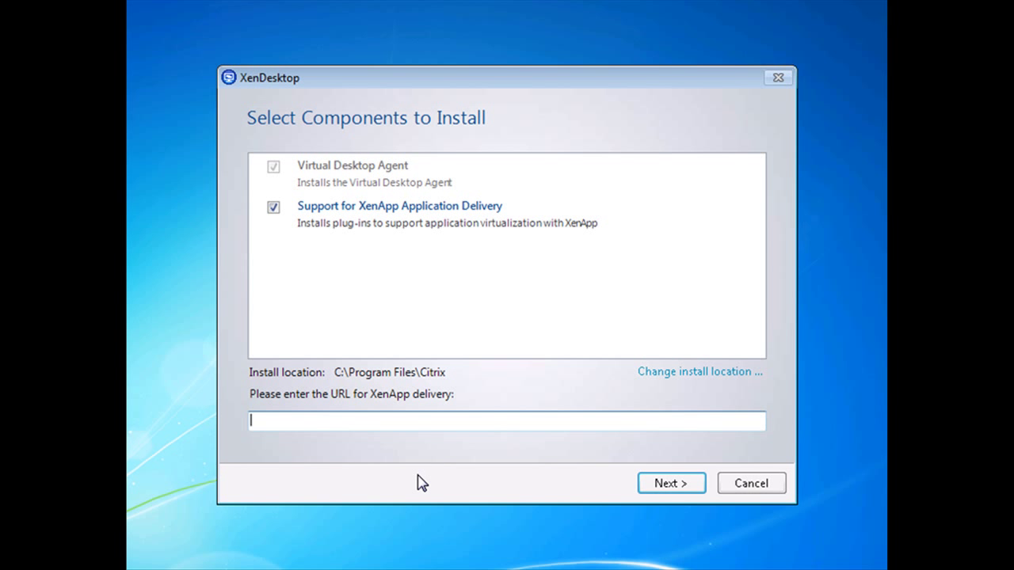
{"action": "type", "text": "http://"}
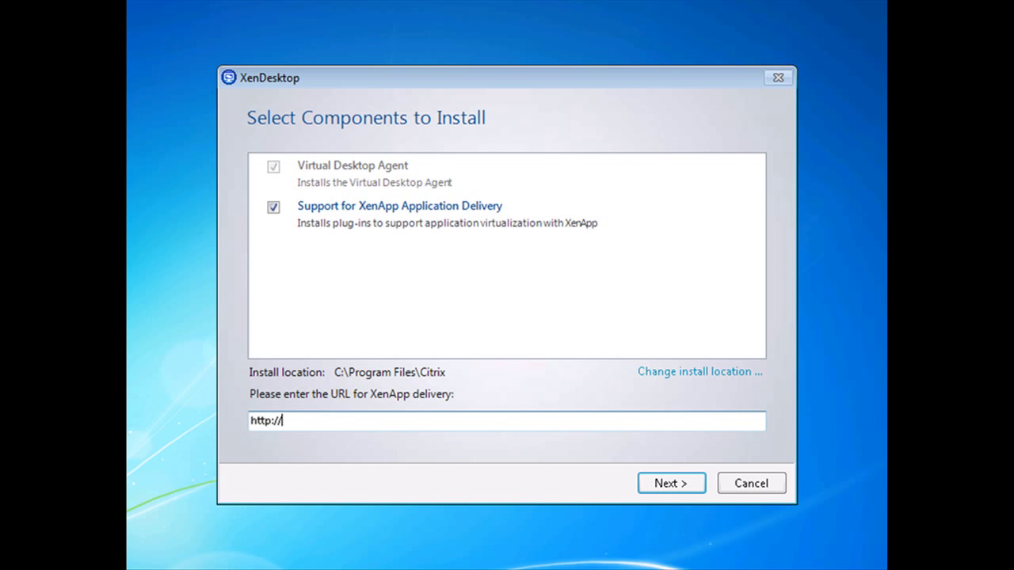
{"action": "type", "text": "10.4.15.94"}
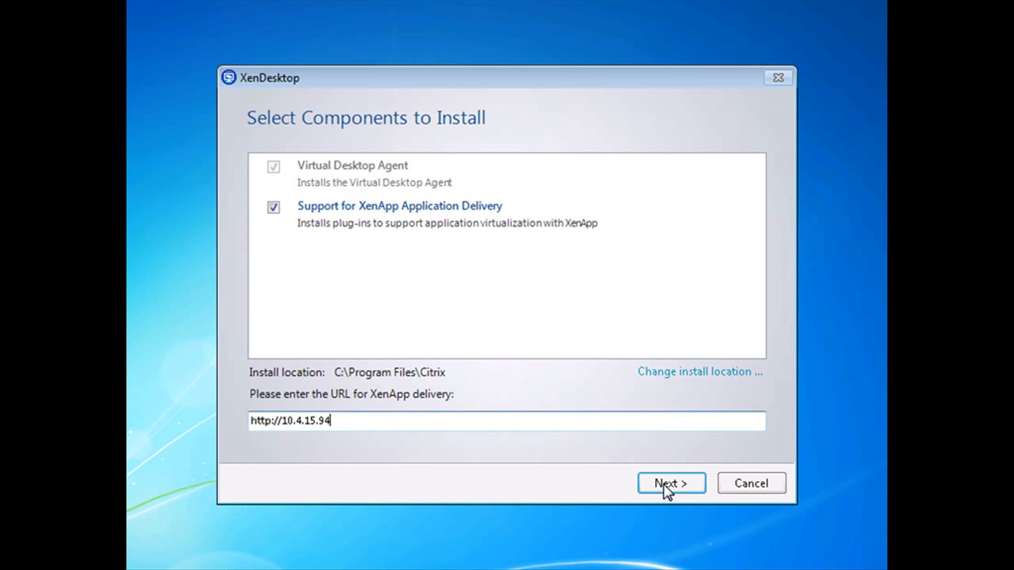
{"action": "left_click", "coordinate": [671, 483]}
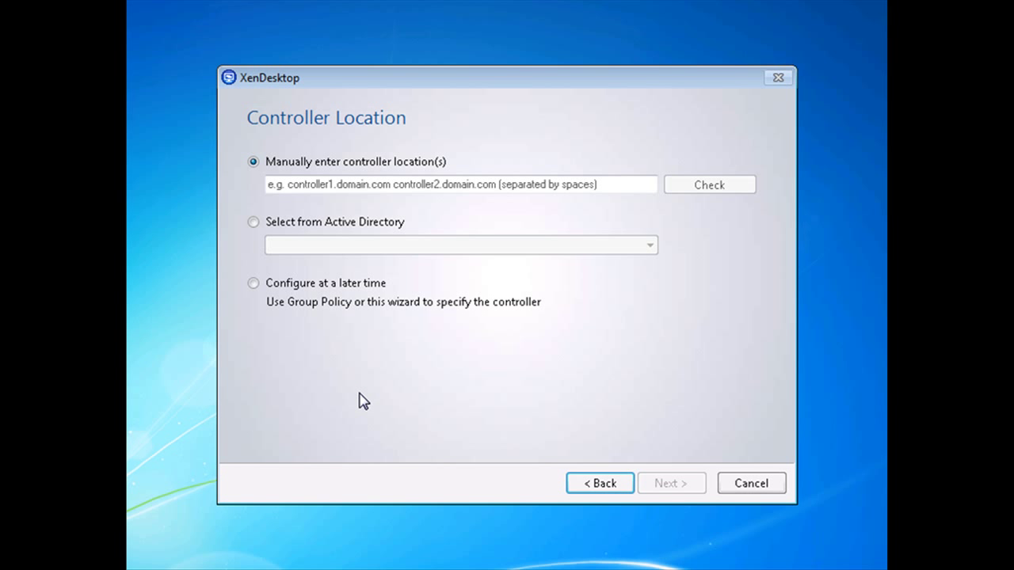
{"action": "mouse_move", "coordinate": [327, 208]}
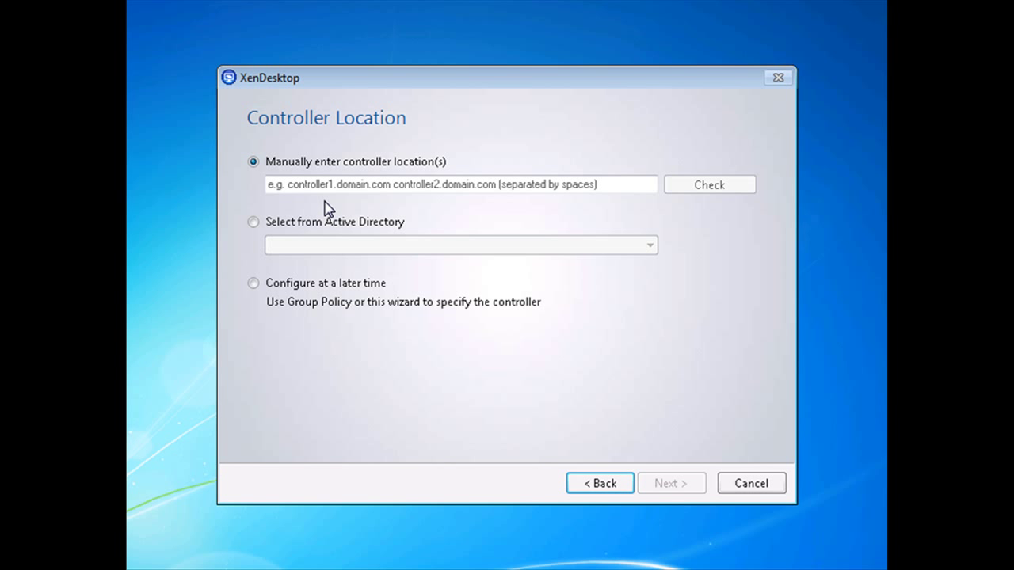
{"action": "mouse_move", "coordinate": [373, 202]}
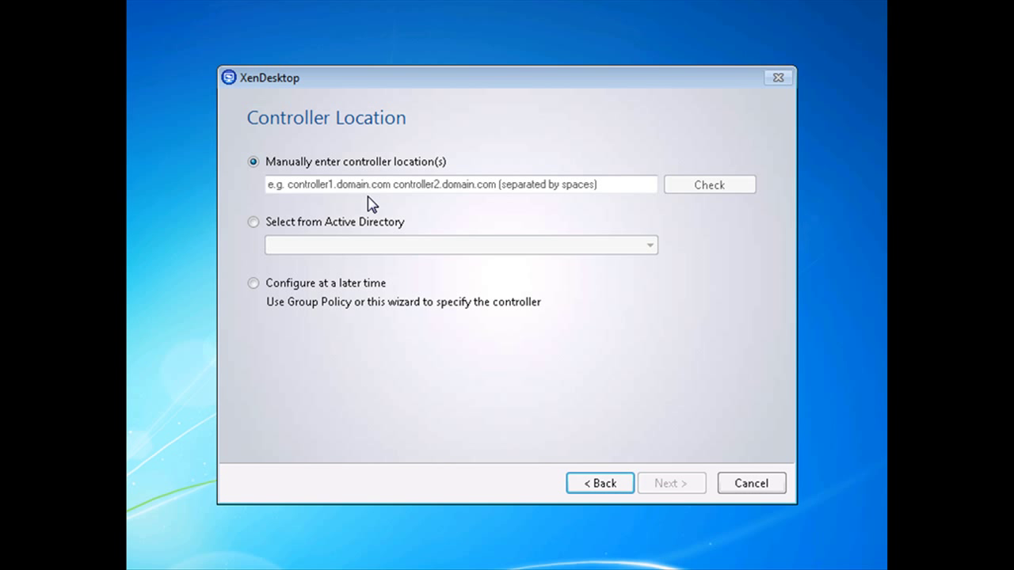
Pick the XD controller via 'Select from Active Directory' and continue
{"action": "left_click", "coordinate": [460, 184]}
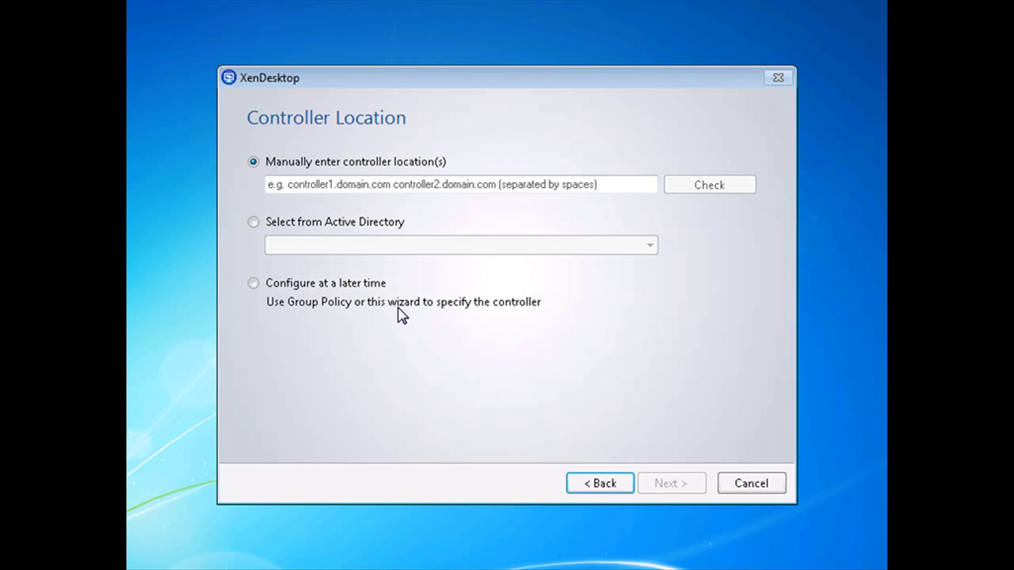
{"action": "mouse_move", "coordinate": [291, 264]}
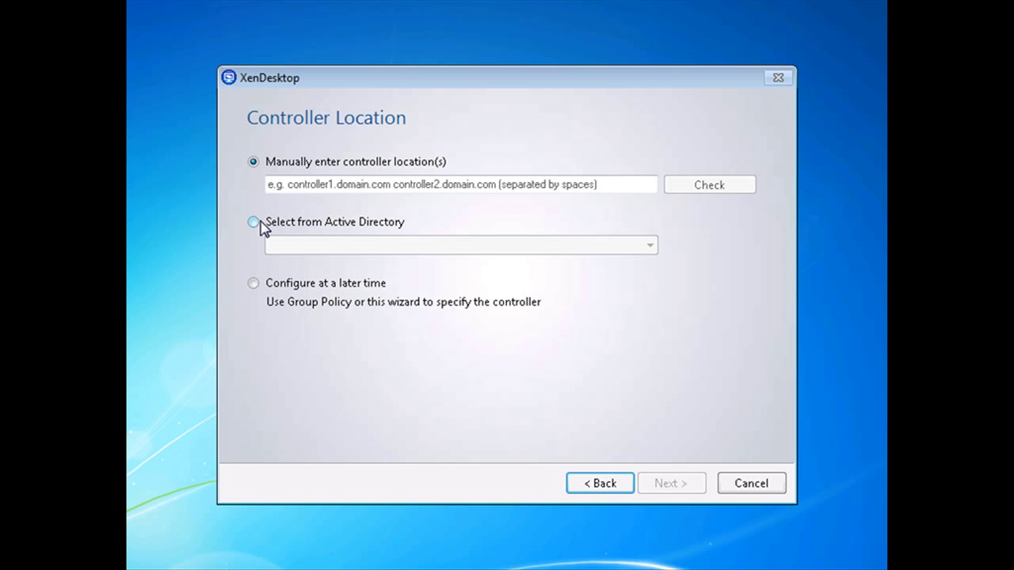
{"action": "left_click", "coordinate": [253, 222]}
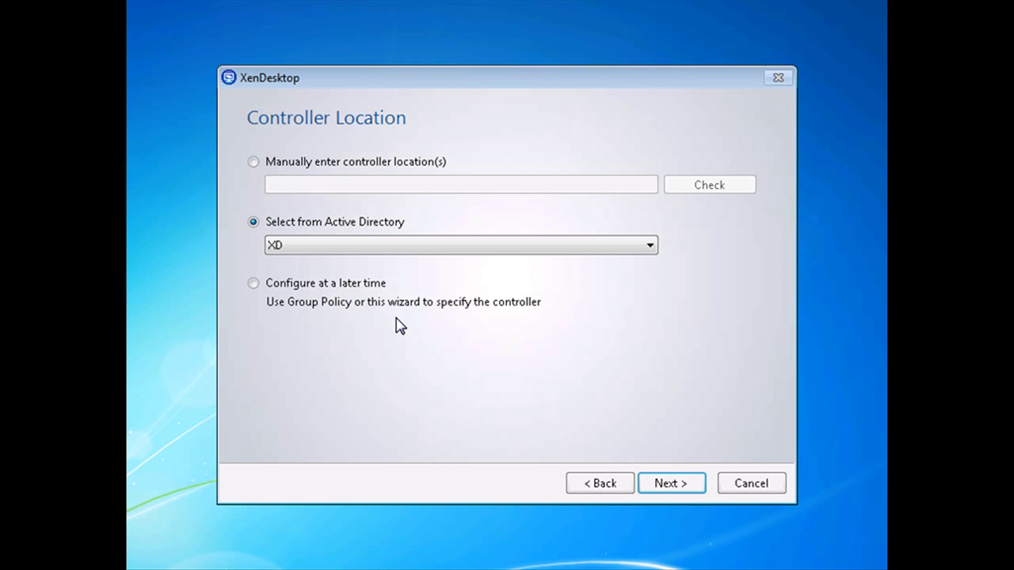
{"action": "mouse_move", "coordinate": [329, 347]}
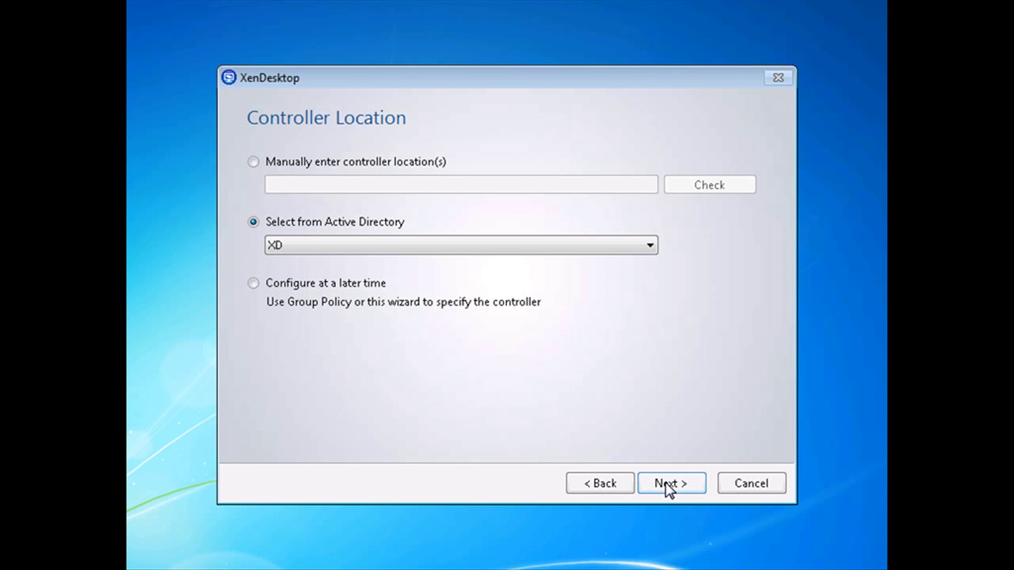
{"action": "left_click", "coordinate": [671, 484]}
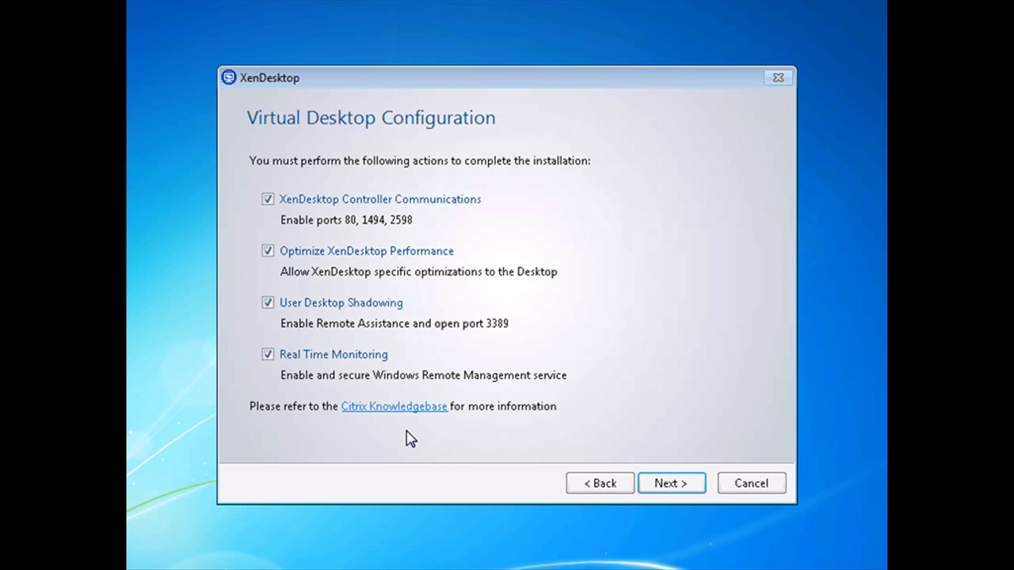
{"action": "mouse_move", "coordinate": [428, 461]}
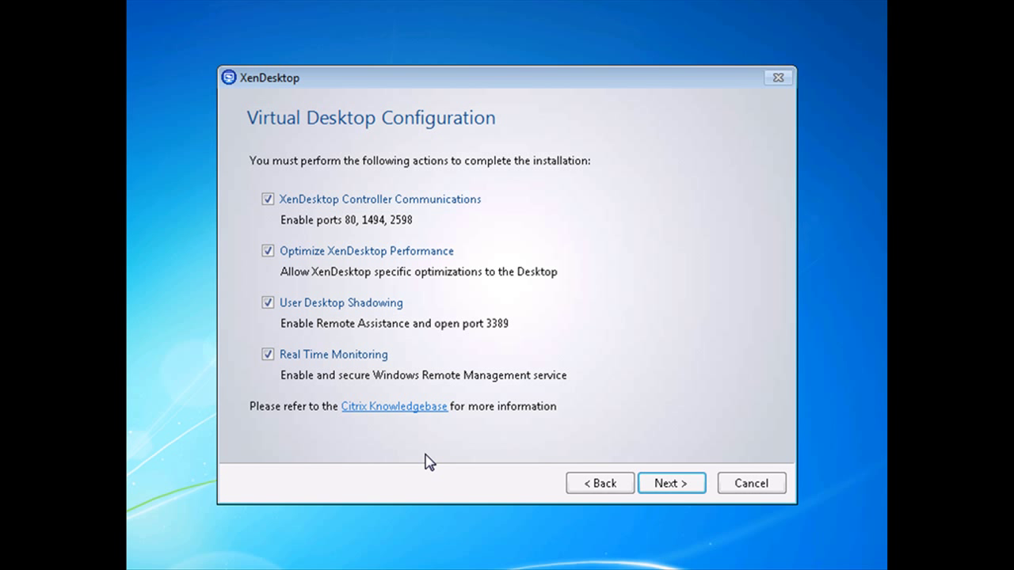
{"action": "mouse_move", "coordinate": [506, 458]}
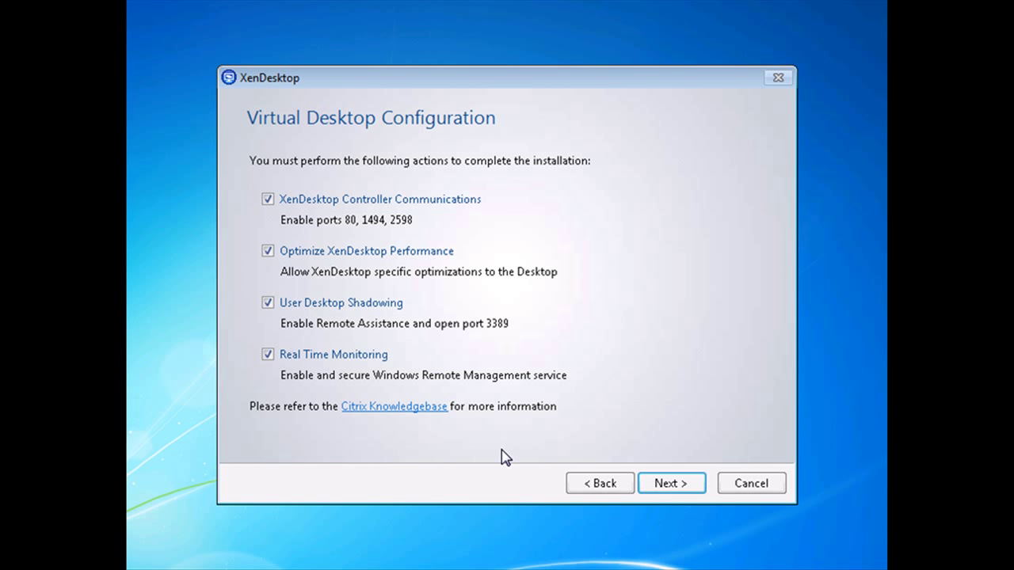
Accept all configuration actions, install the components, and close with restart enabled
{"action": "left_click", "coordinate": [670, 483]}
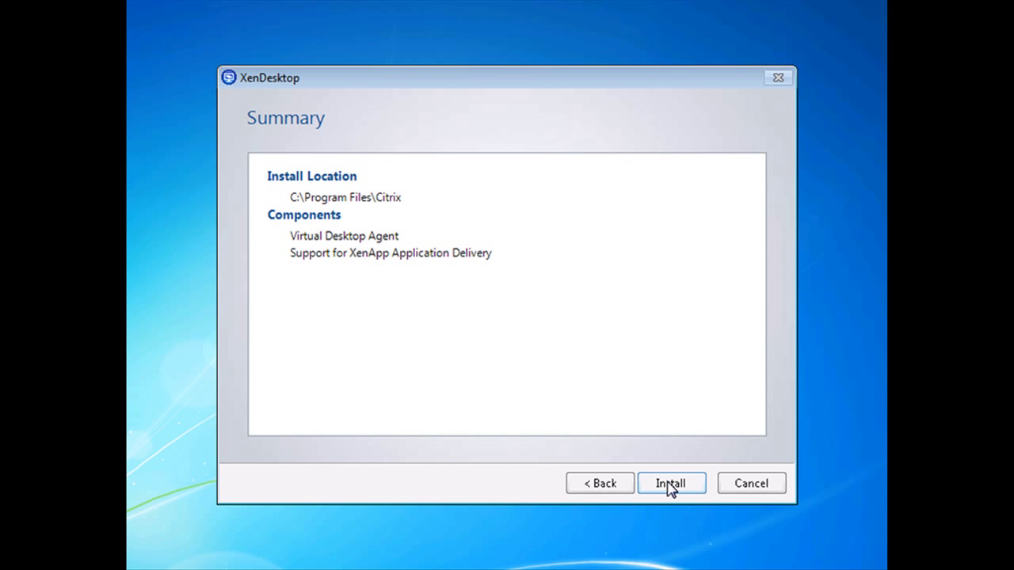
{"action": "left_click", "coordinate": [671, 483]}
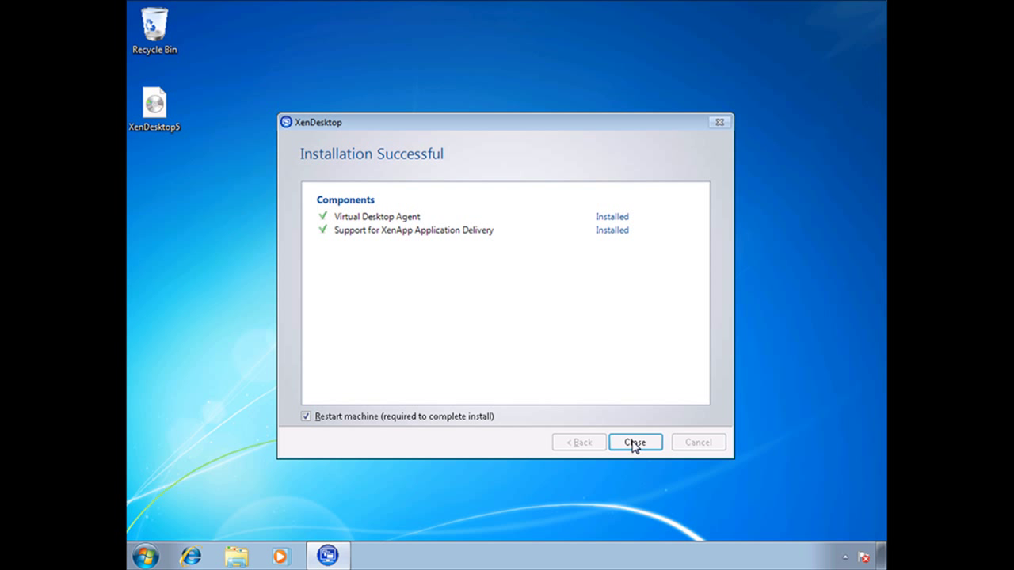
{"action": "mouse_move", "coordinate": [358, 435]}
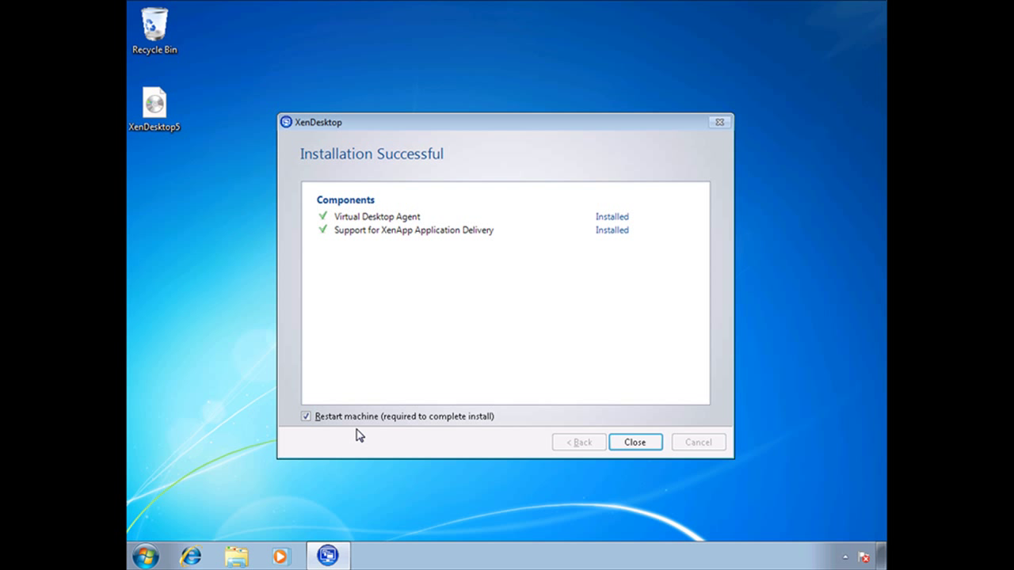
{"action": "left_click", "coordinate": [634, 443]}
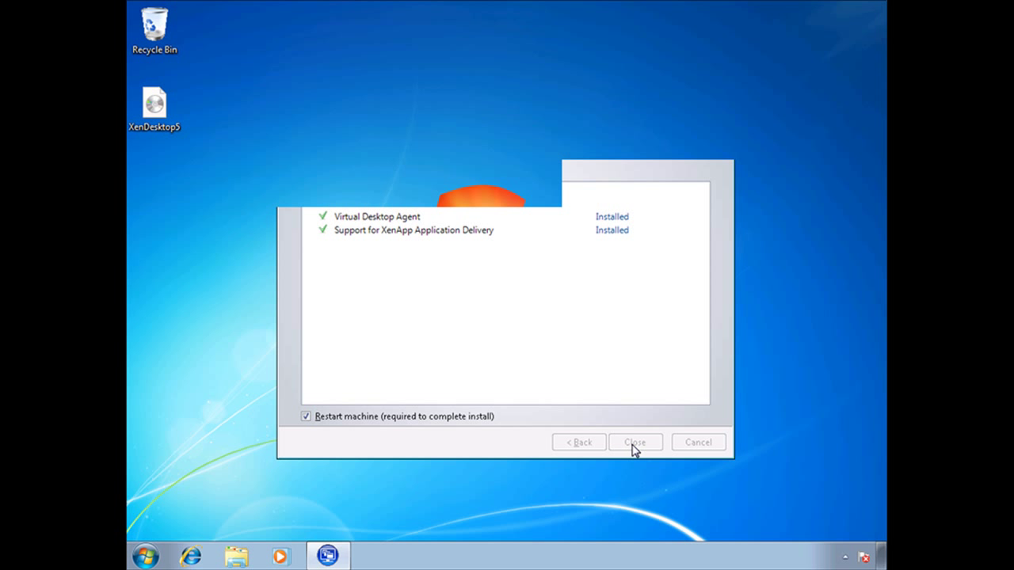
Show the hidden tray icons to find the Citrix plug-in reporting Logged Off
{"action": "left_click", "coordinate": [635, 442]}
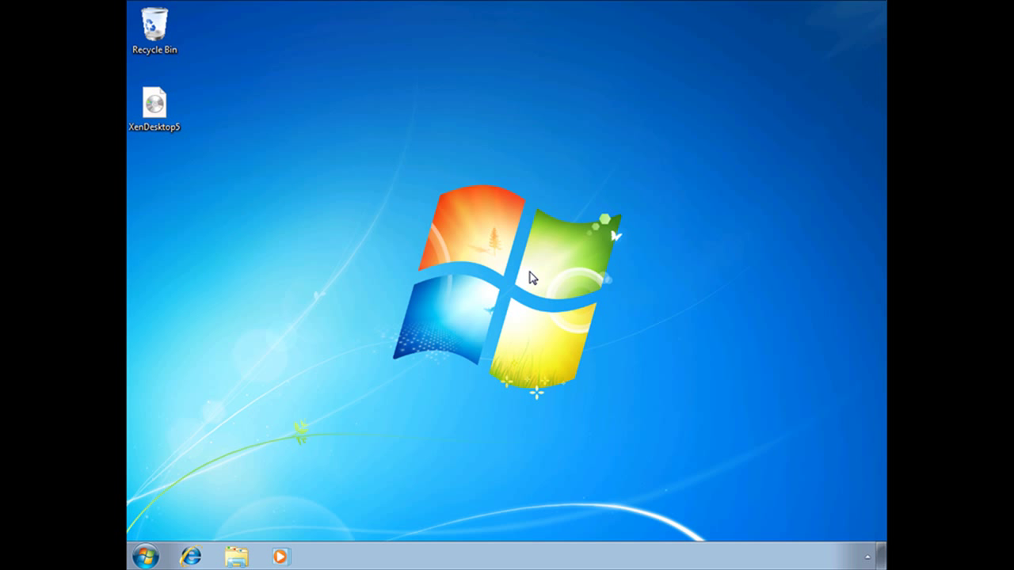
{"action": "mouse_move", "coordinate": [640, 408]}
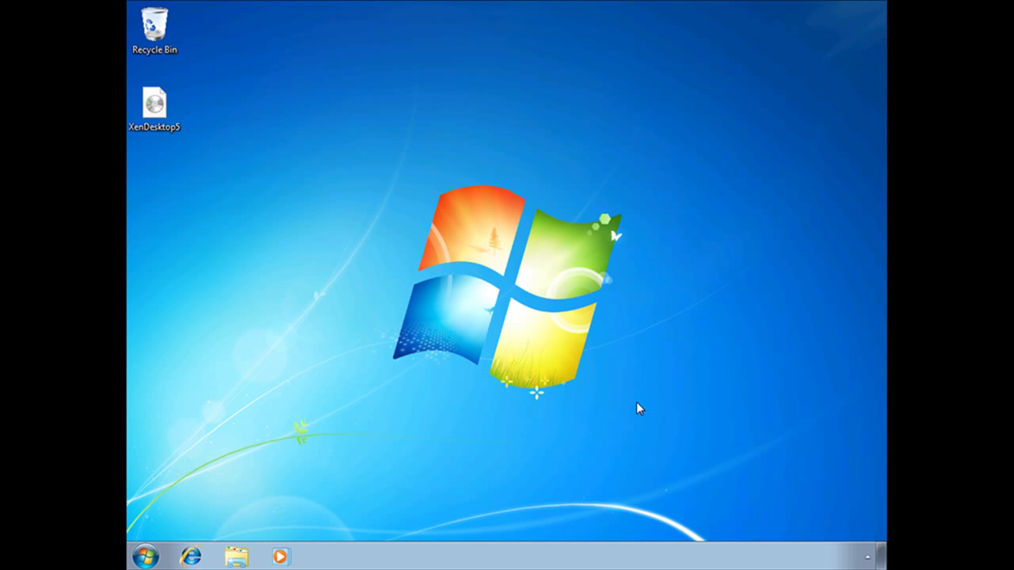
{"action": "left_click", "coordinate": [866, 557]}
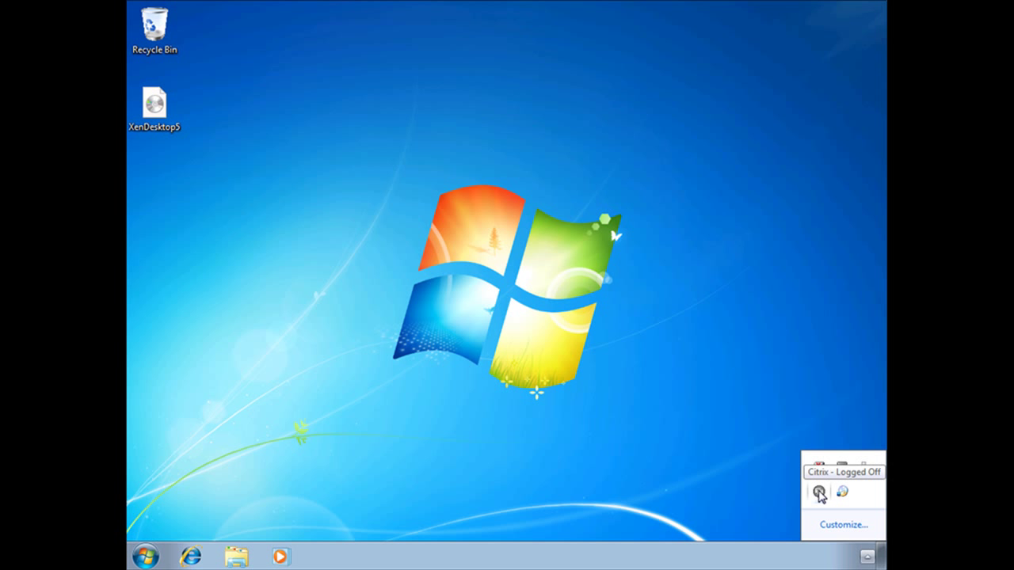
{"action": "right_click", "coordinate": [820, 493]}
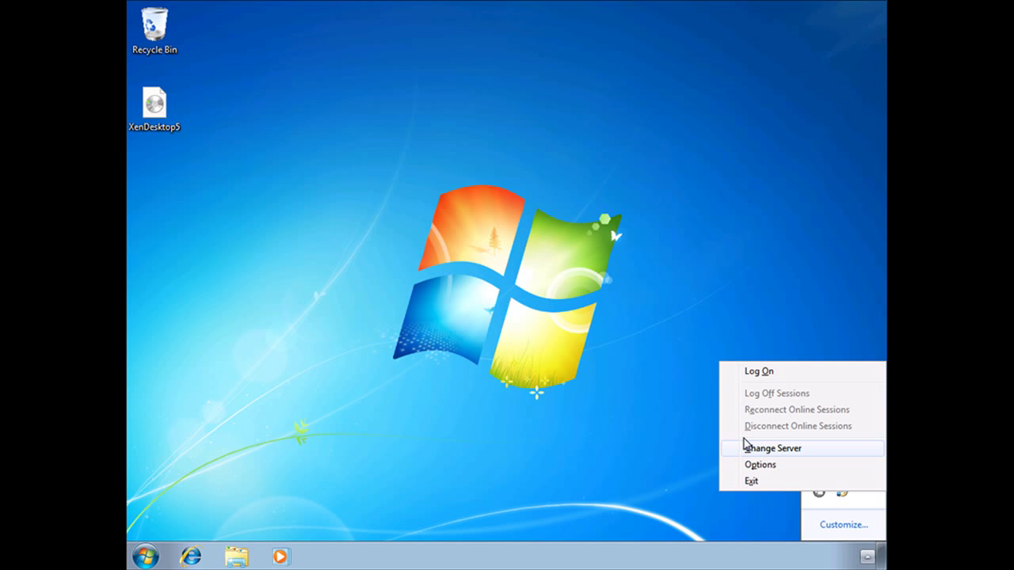
{"action": "mouse_move", "coordinate": [759, 454]}
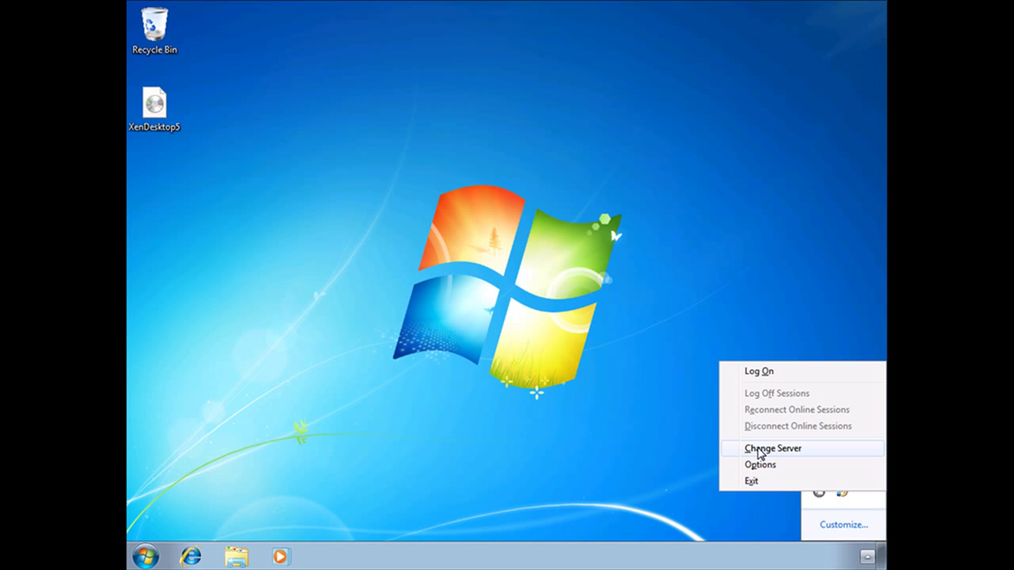
{"action": "left_click", "coordinate": [772, 448]}
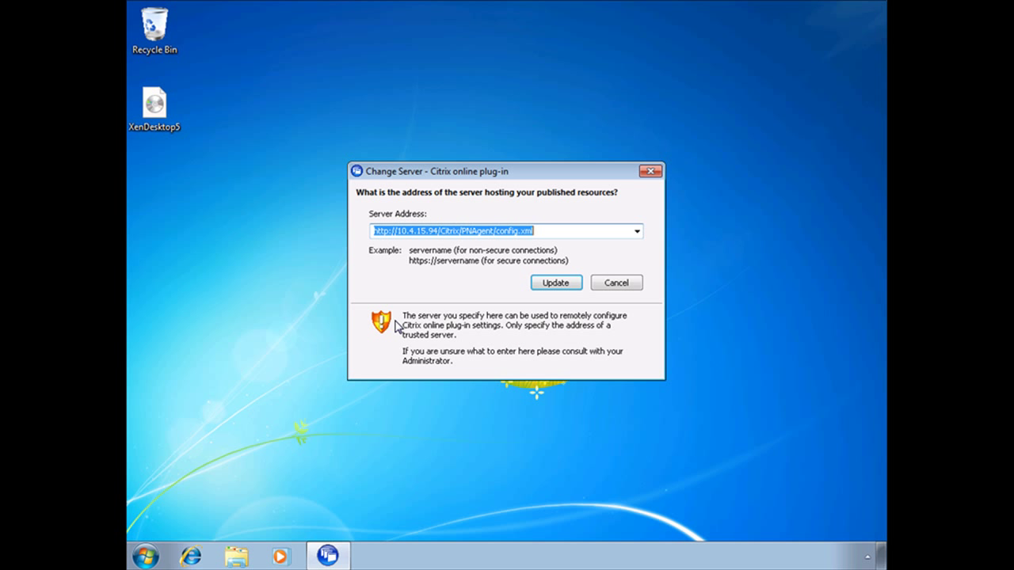
{"action": "mouse_move", "coordinate": [507, 267]}
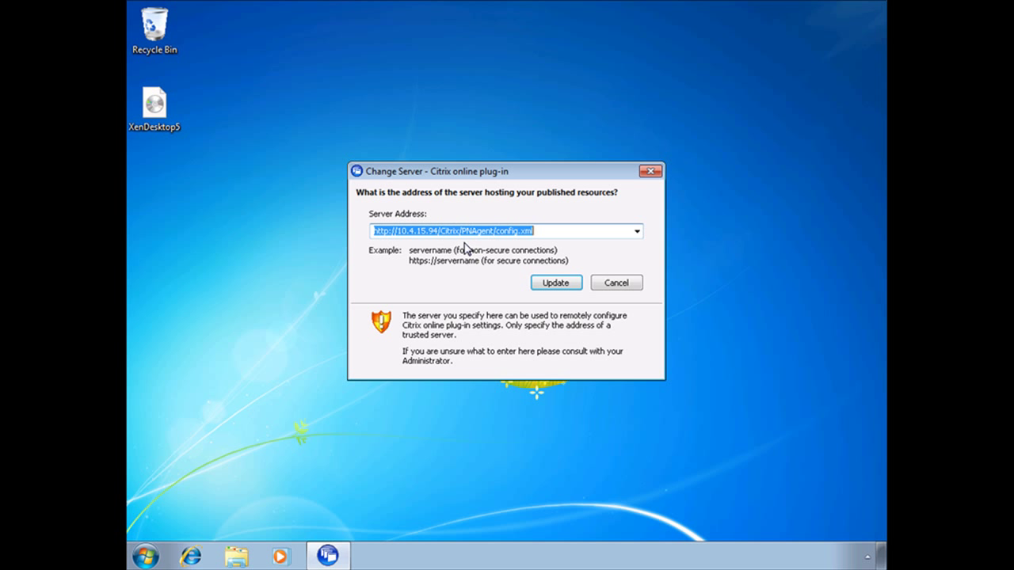
{"action": "mouse_move", "coordinate": [399, 237]}
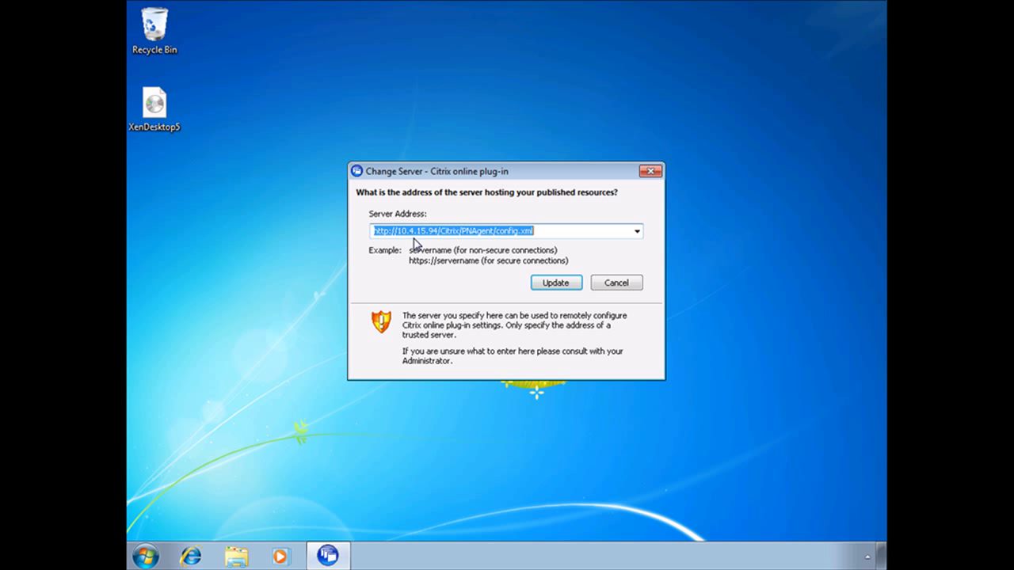
{"action": "mouse_move", "coordinate": [462, 252]}
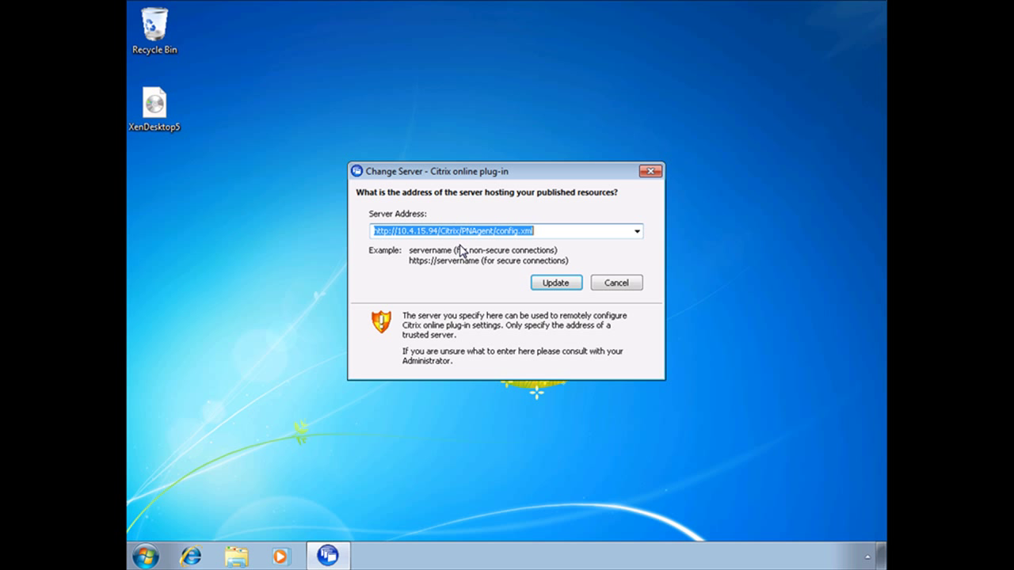
{"action": "mouse_move", "coordinate": [318, 347]}
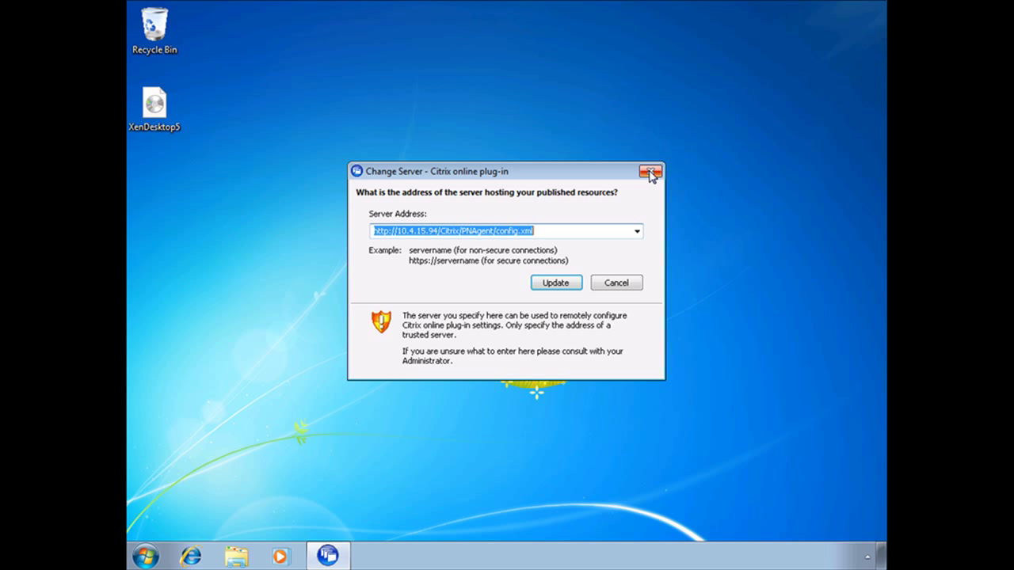
{"action": "left_click", "coordinate": [650, 171]}
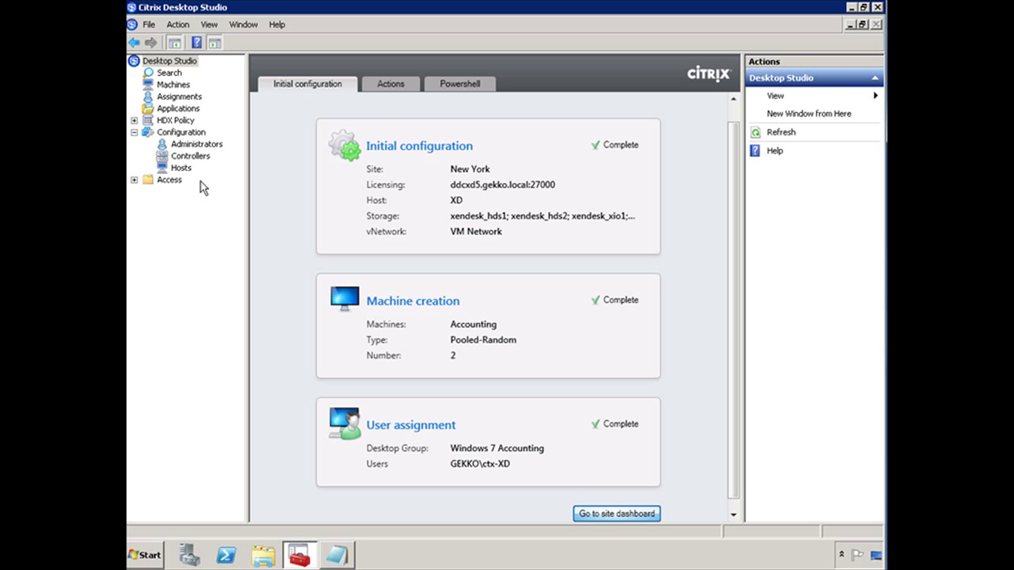
Search the Machines node to see VDI-WIN7-04 Ready and VDI-WIN7-05 Off
{"action": "left_click", "coordinate": [173, 84]}
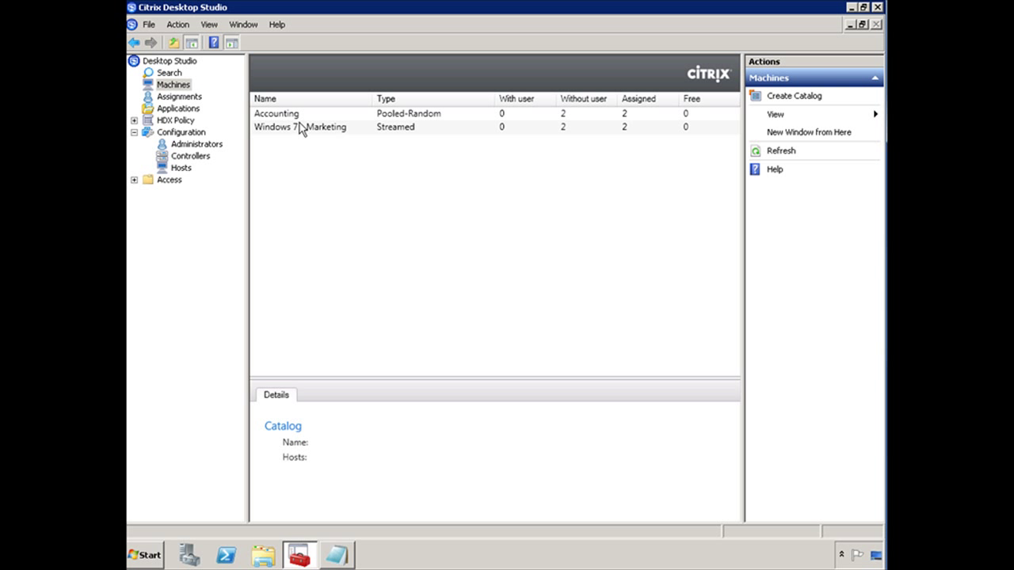
{"action": "left_click", "coordinate": [169, 72]}
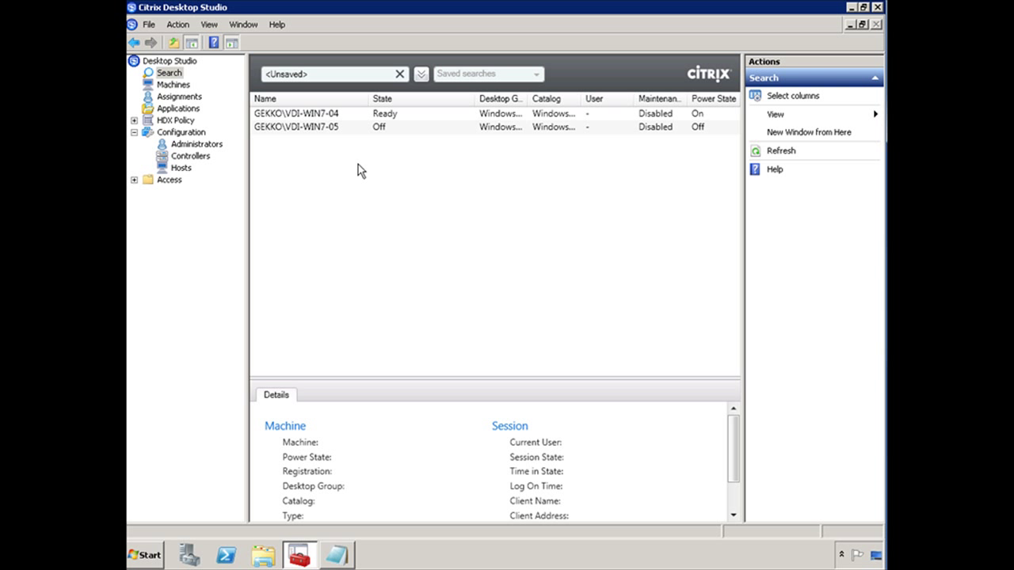
{"action": "mouse_move", "coordinate": [394, 126]}
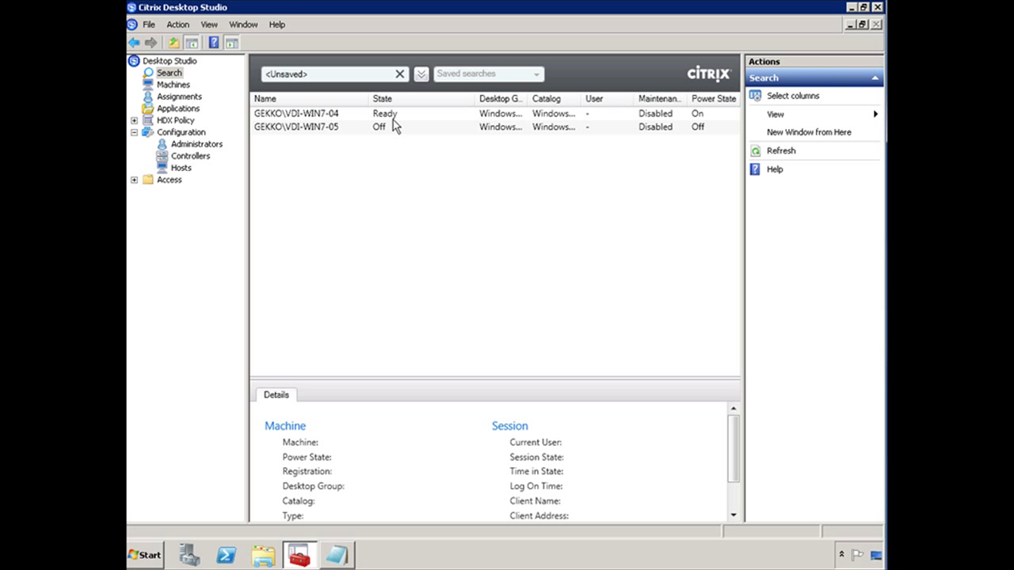